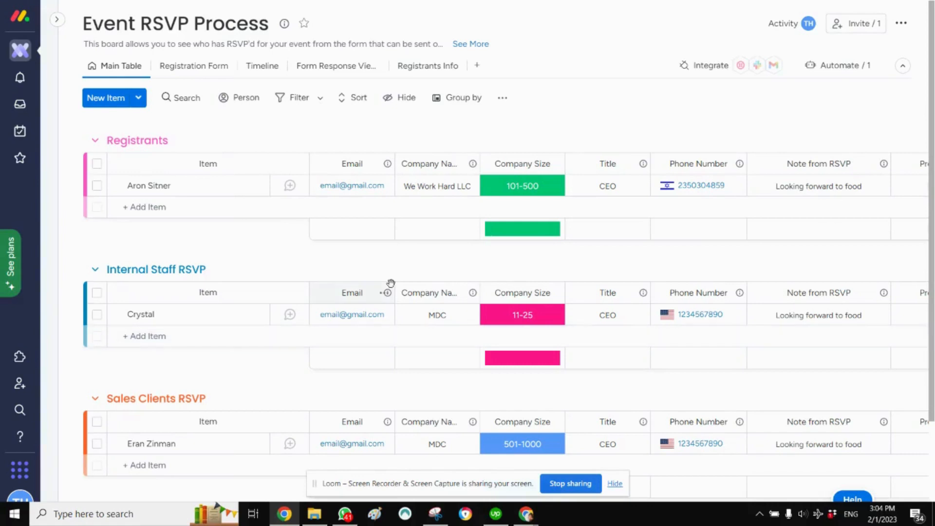
mouse_move(375, 232)
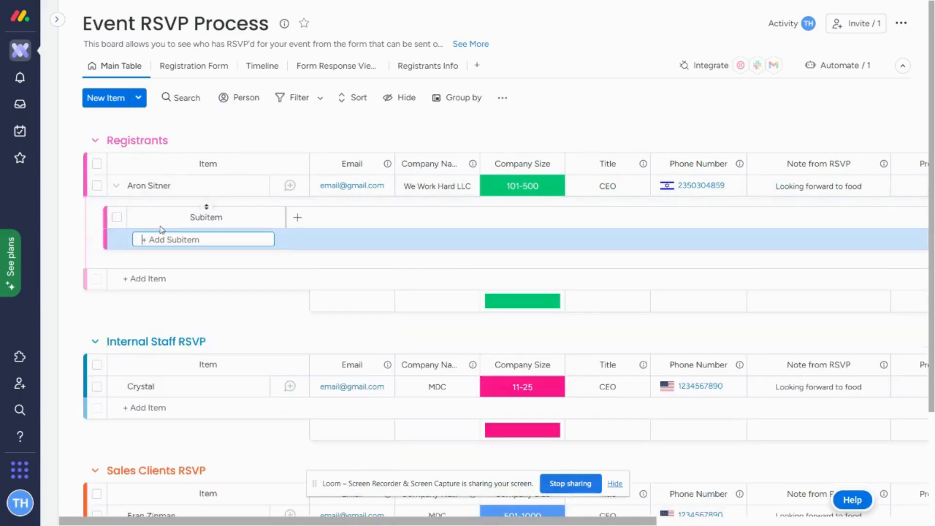
text(test)
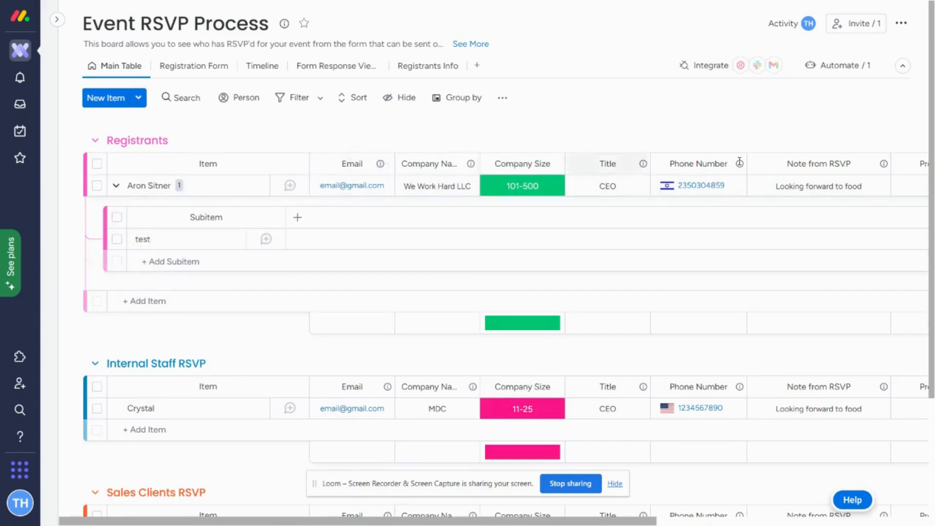
mouse_move(295, 234)
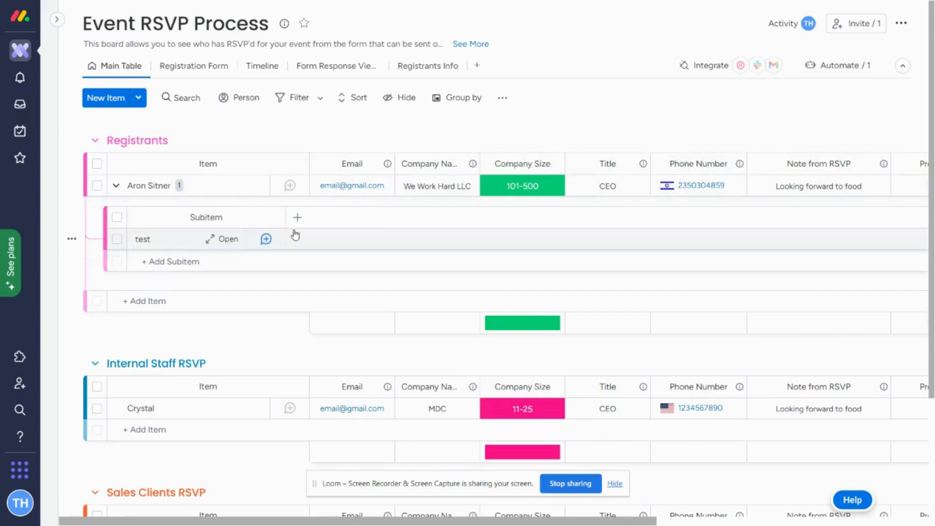
click(522, 185)
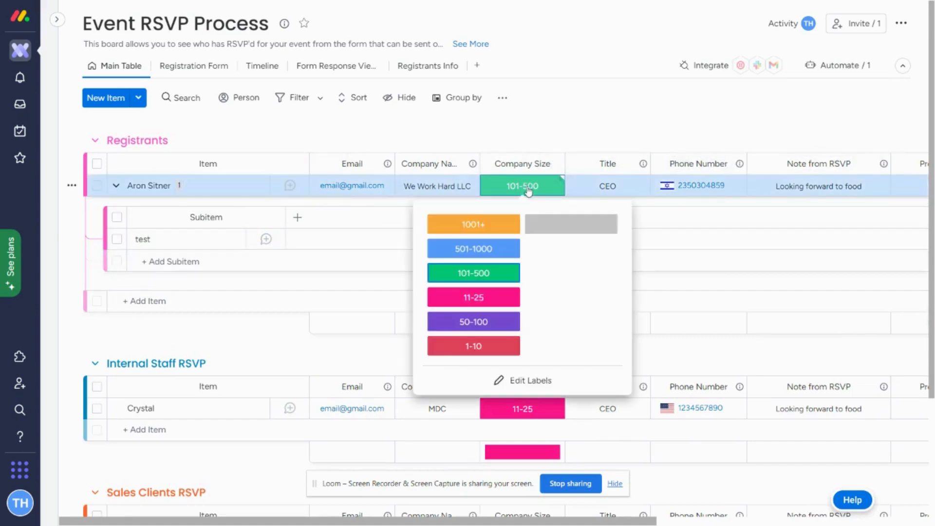
mouse_move(487, 285)
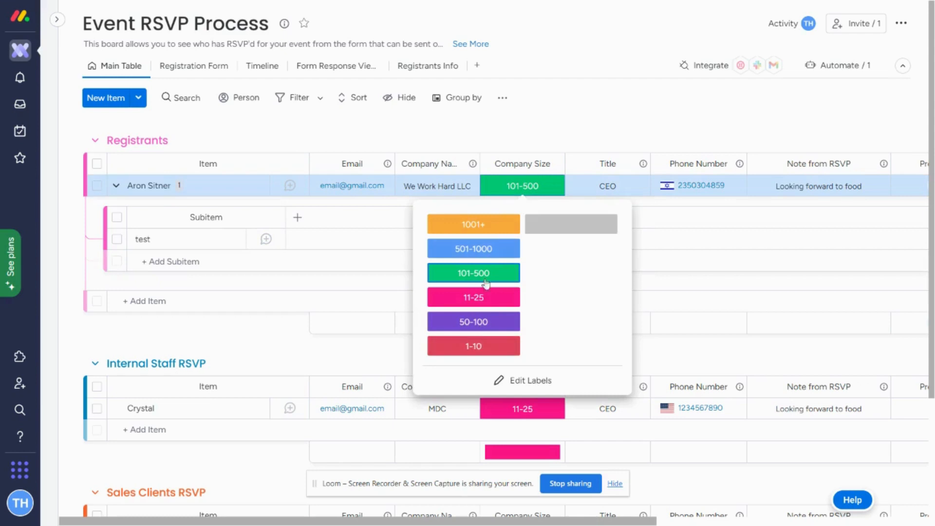
click(474, 273)
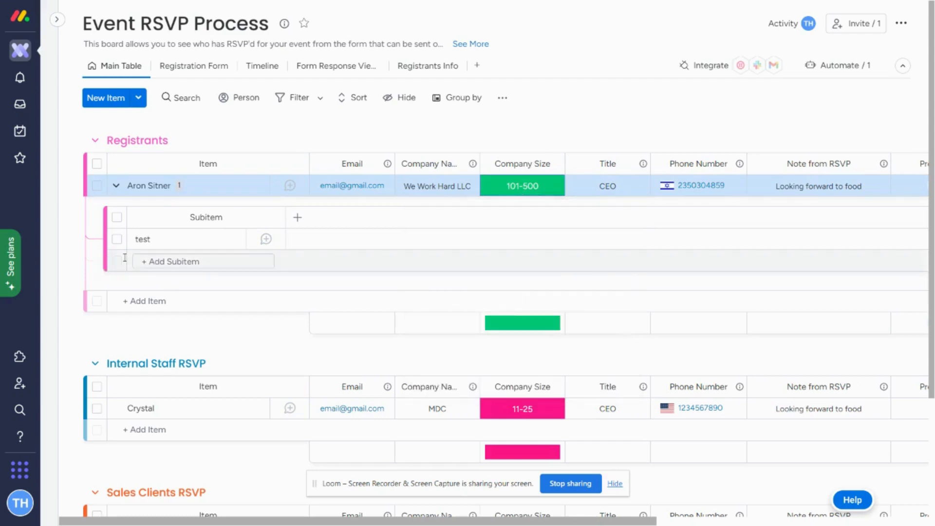
Create a 'Test' item in Registrants and start converting it into a subitem.
click(143, 301)
text(Test)
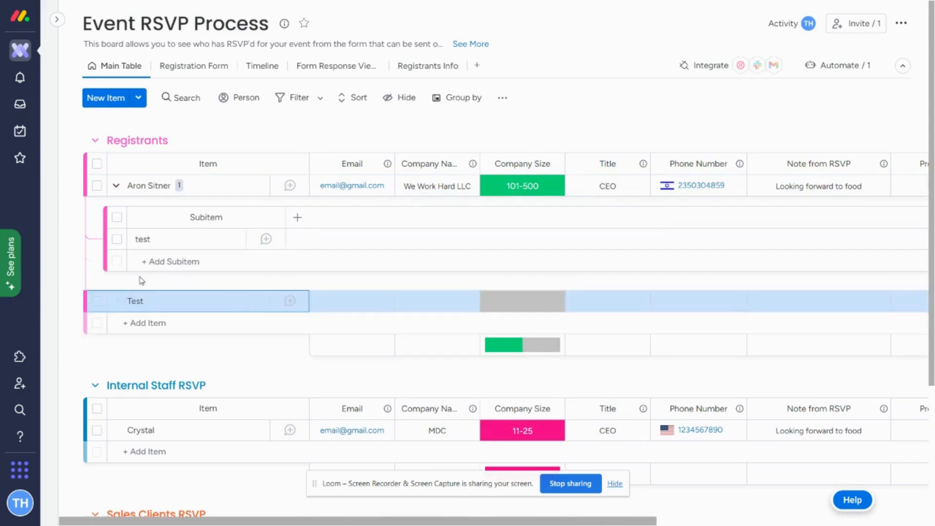
click(116, 185)
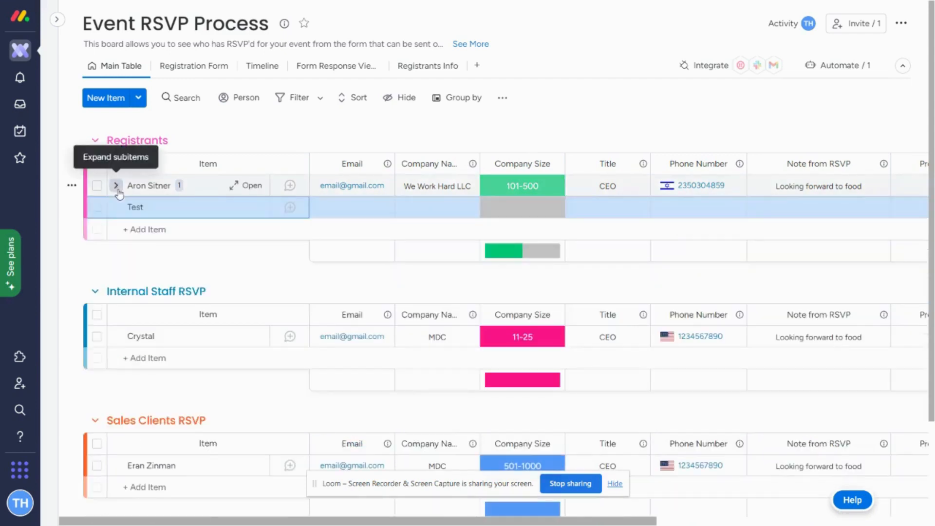
click(96, 206)
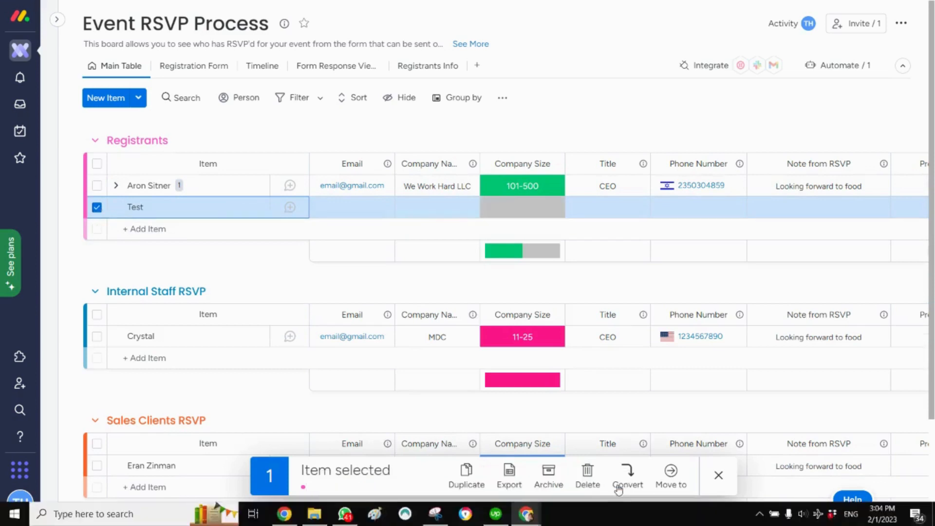
click(628, 475)
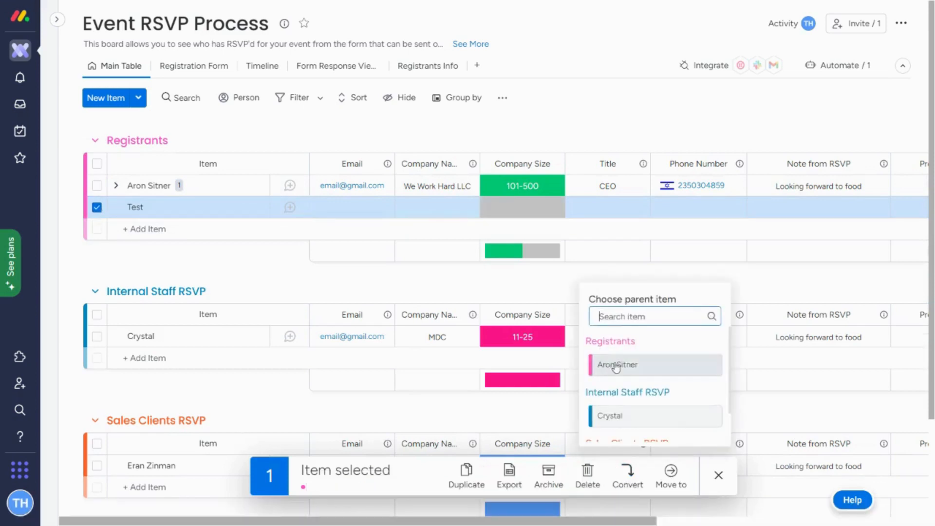
click(616, 364)
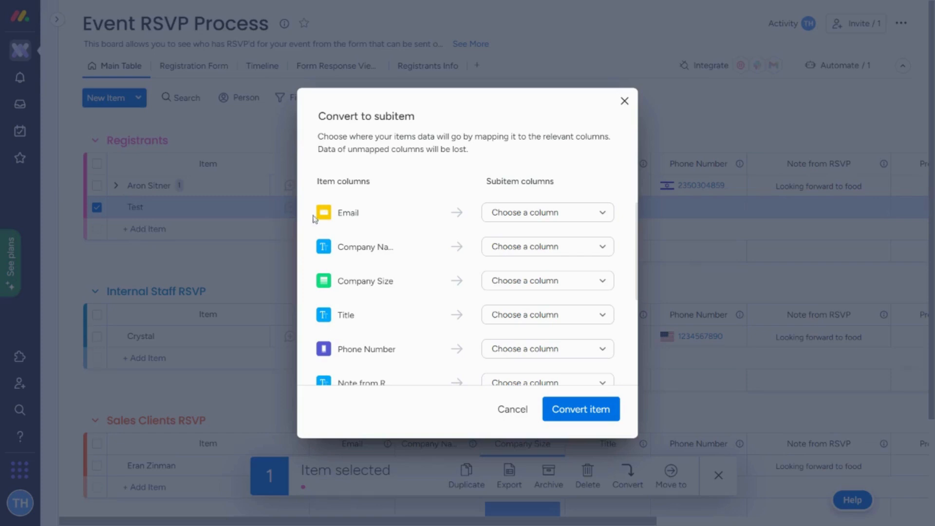
mouse_move(573, 218)
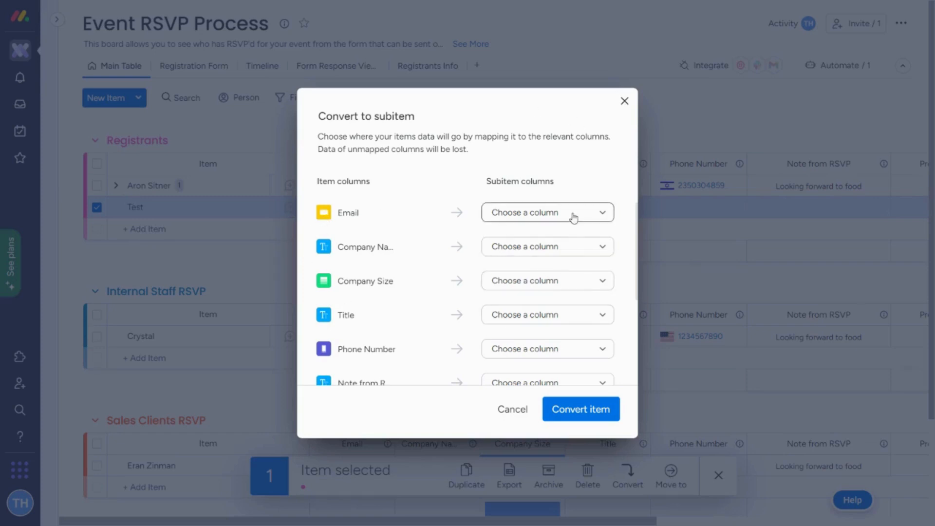
click(548, 212)
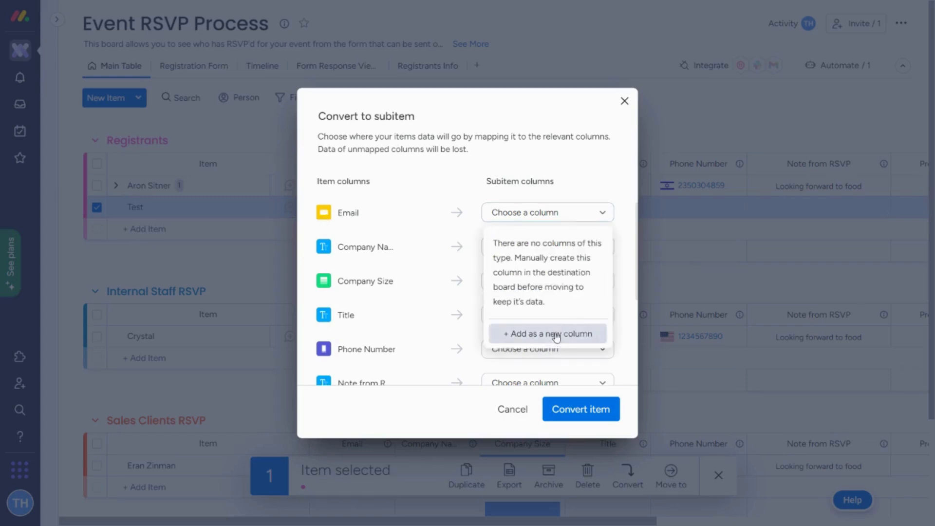
click(547, 333)
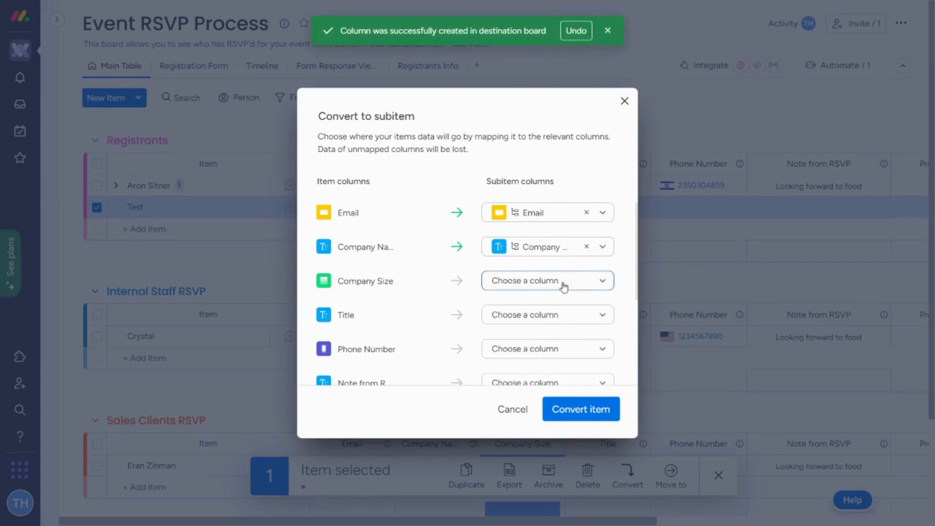
click(547, 281)
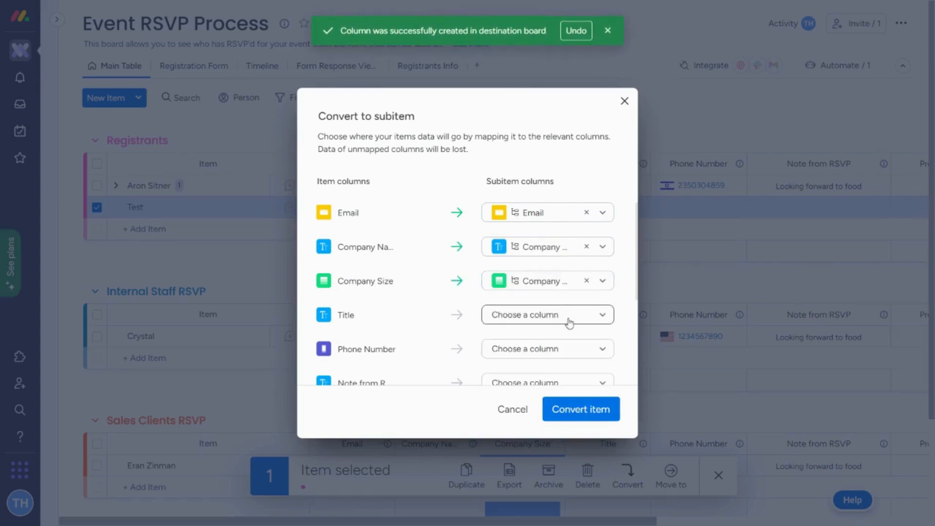
click(548, 315)
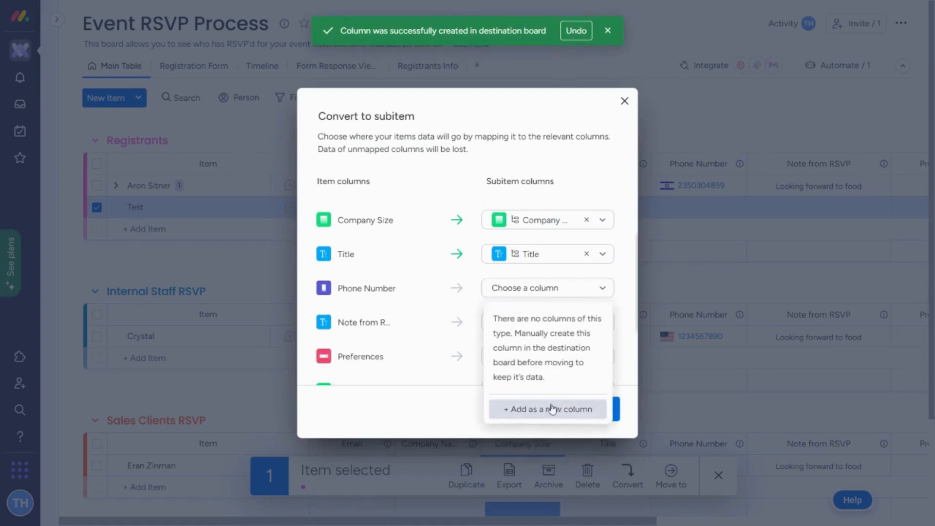
Add Phone Number, Preferences, Status and Reminder Date as new subitem columns.
click(547, 408)
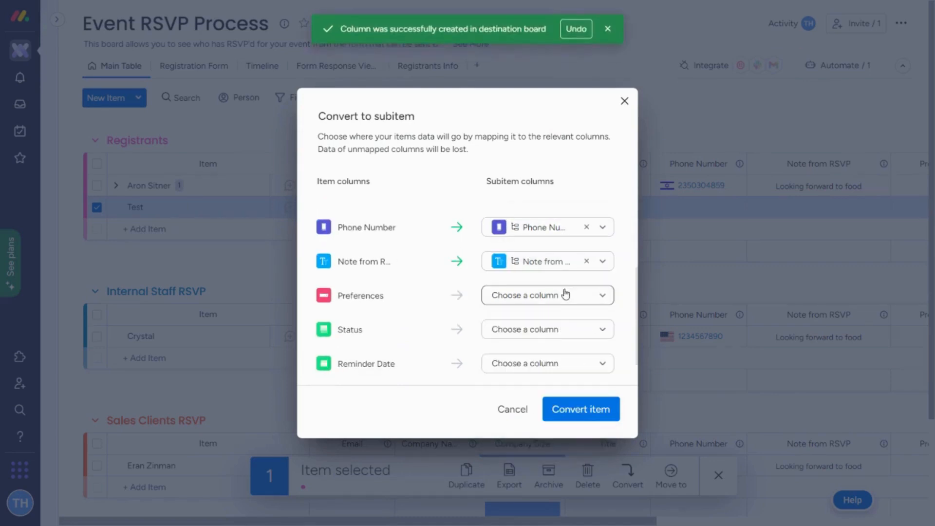
click(548, 295)
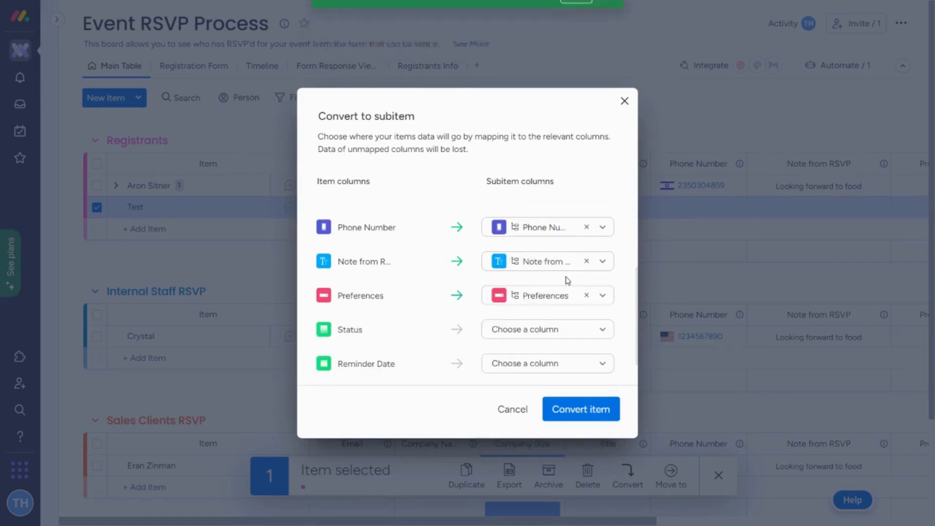
click(548, 329)
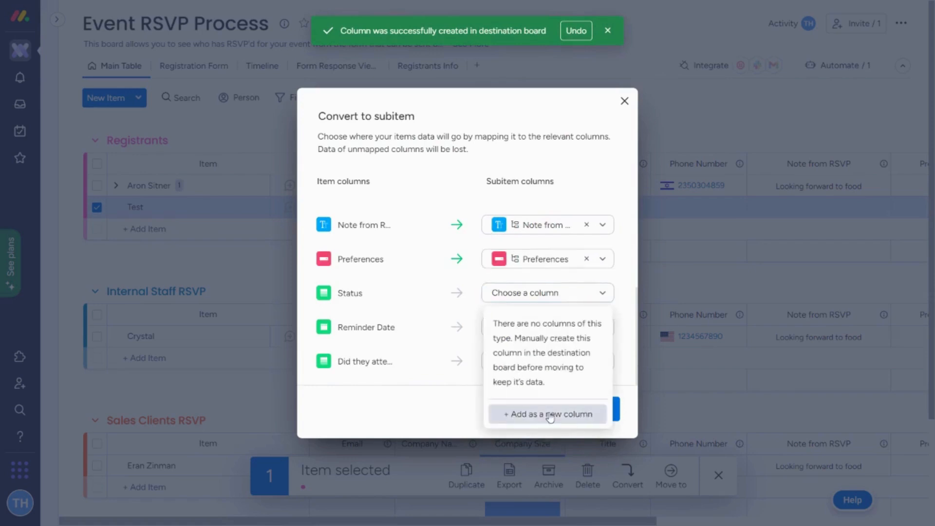
click(547, 414)
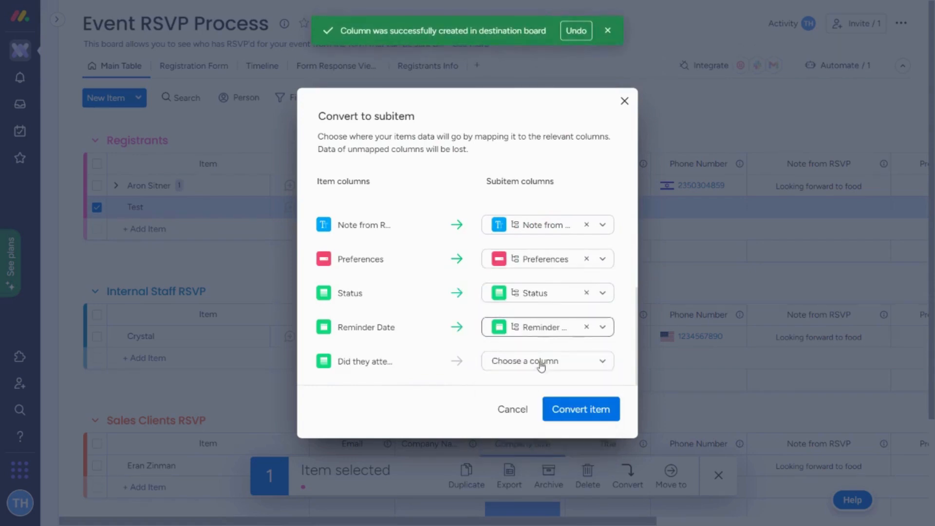
click(548, 360)
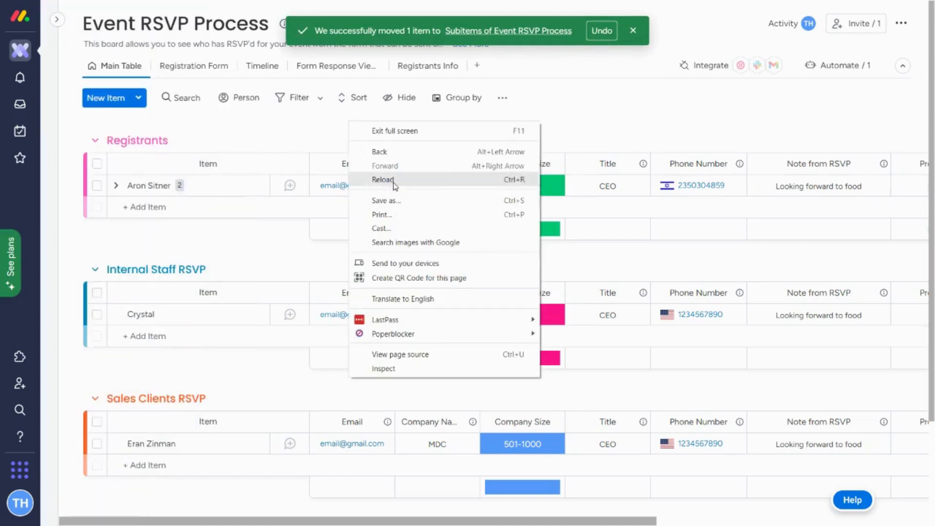
click(383, 179)
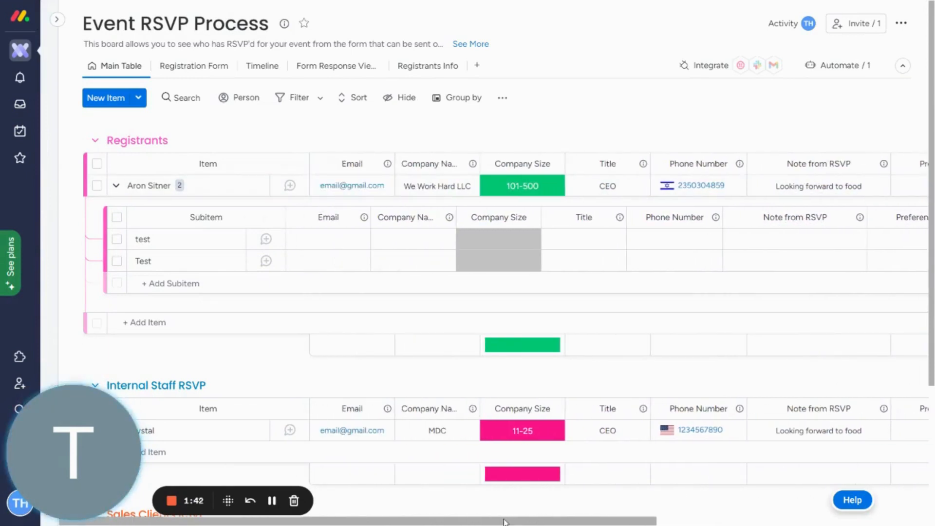
View the Company Size labels on the 'test' subitem to confirm they match the parent's.
click(498, 240)
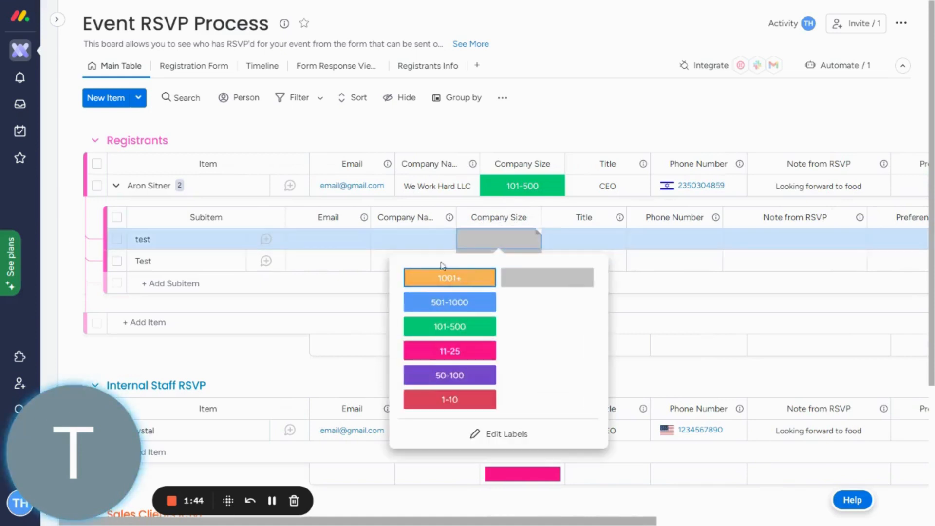
mouse_move(524, 195)
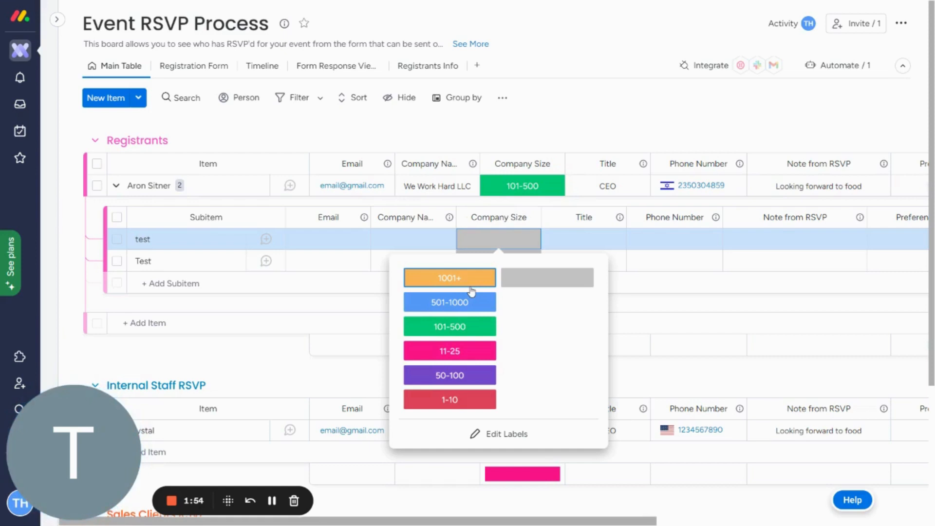
mouse_move(76, 489)
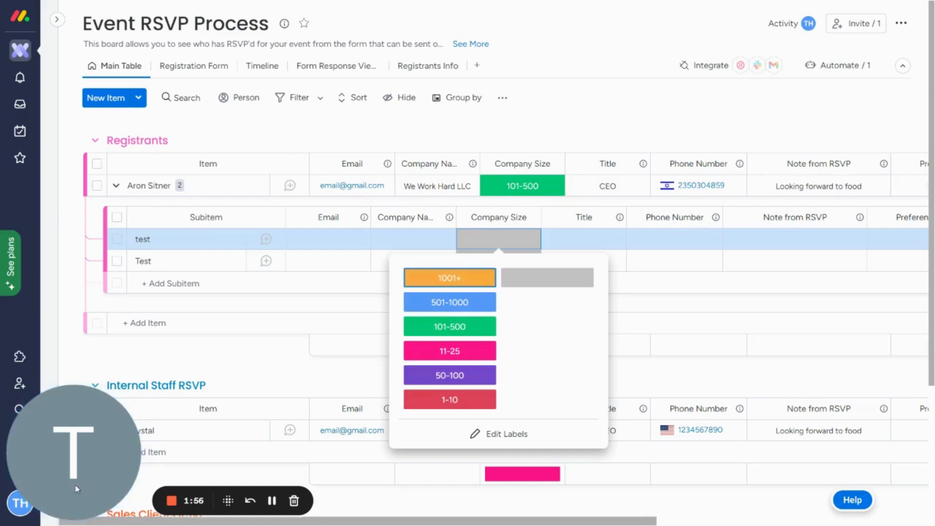